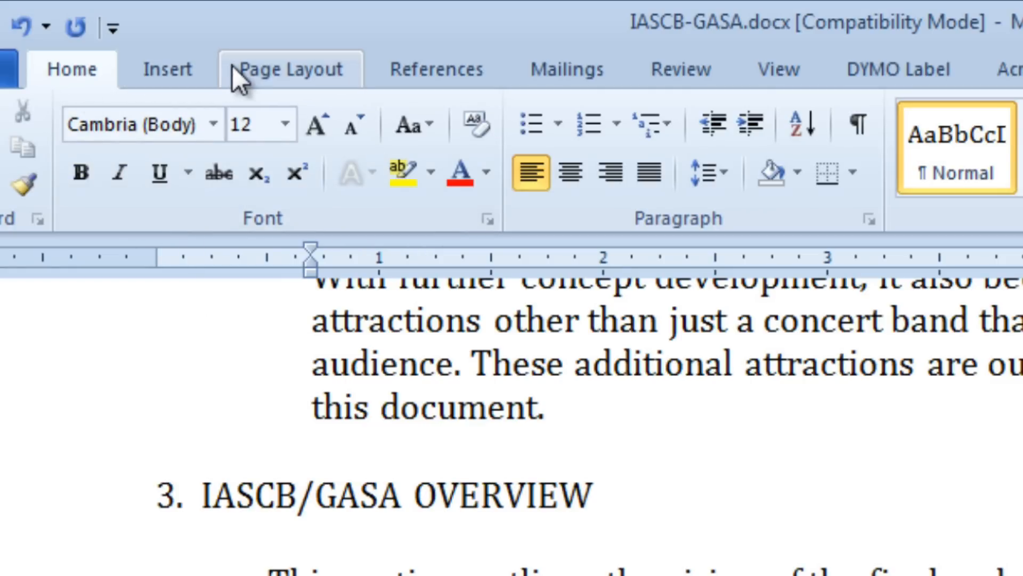
Switch to the Page Layout commands with the cursor after 'this document.'.
left_click(289, 68)
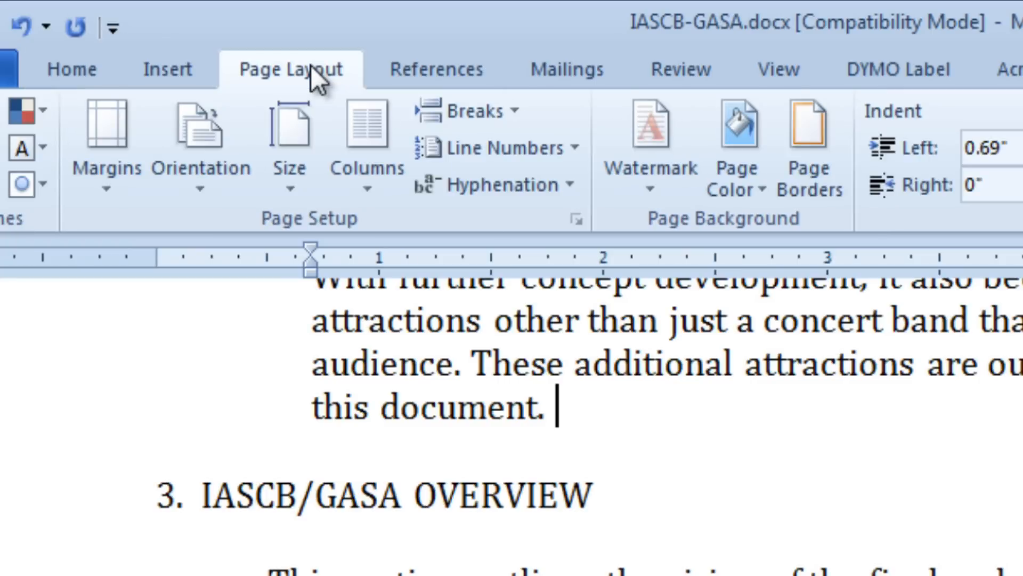
mouse_move(367, 137)
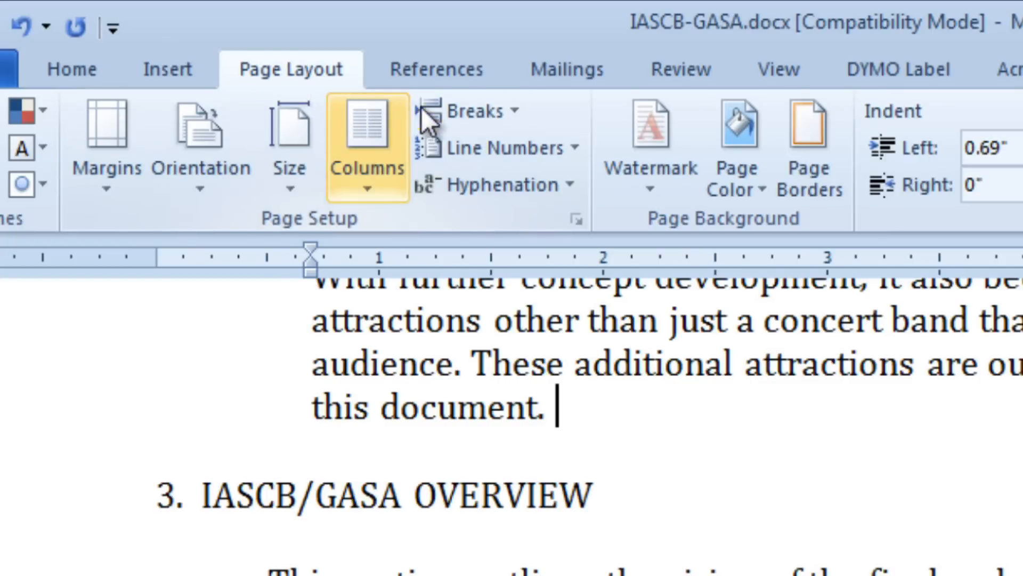
mouse_move(476, 110)
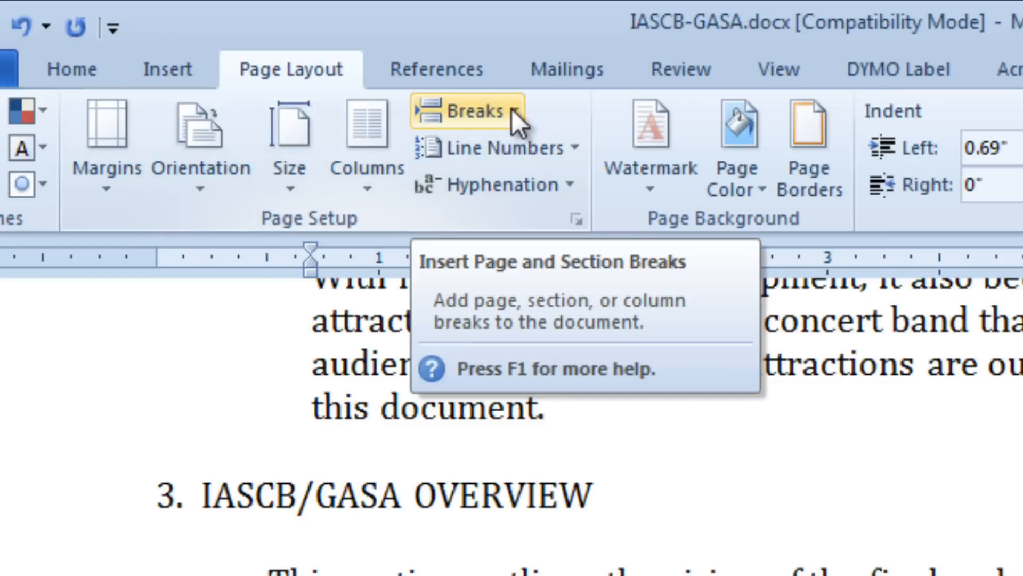
Add a Continuous section break from the Breaks menu after 'this document.'.
left_click(472, 112)
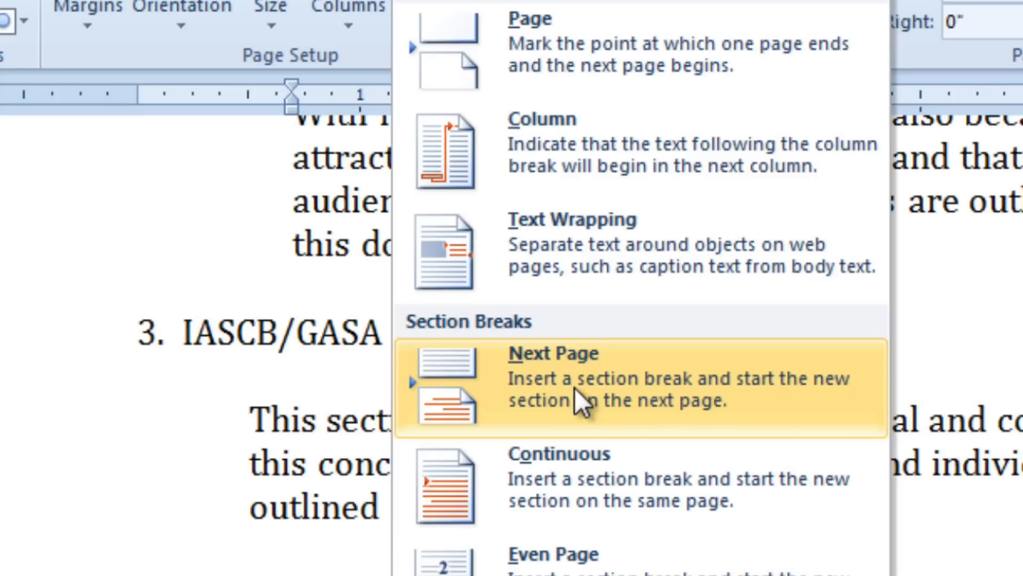
mouse_move(573, 389)
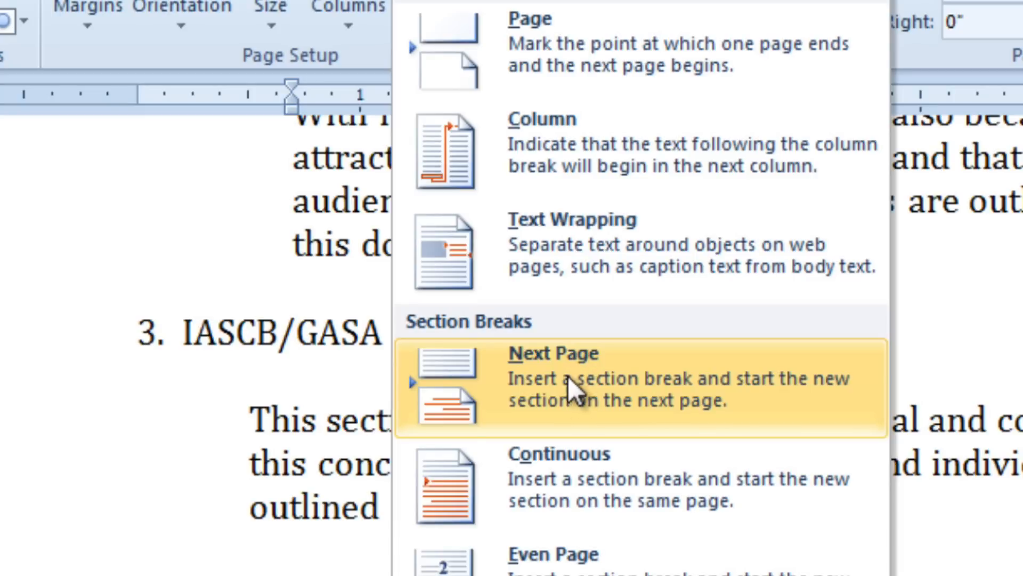
mouse_move(574, 486)
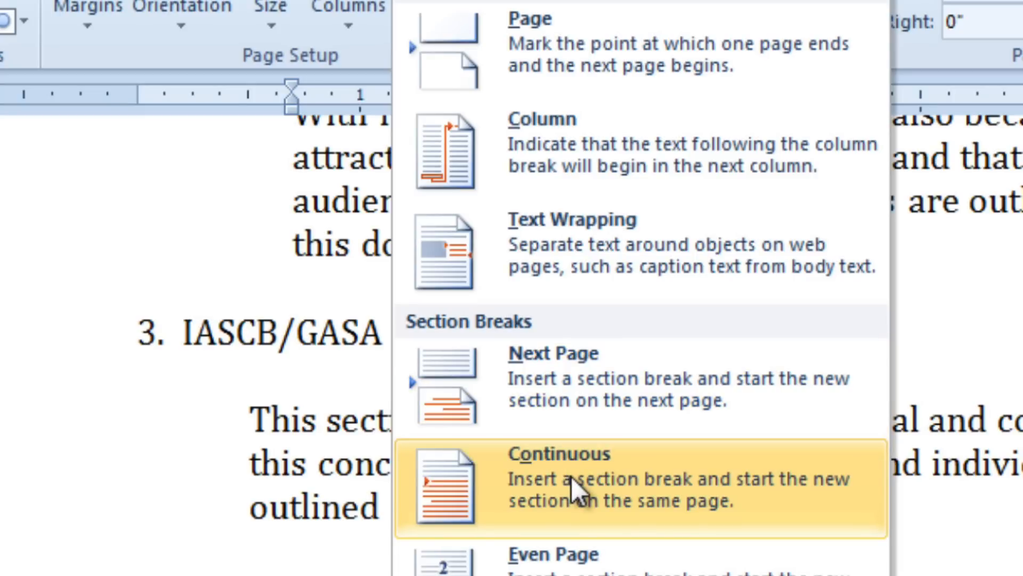
left_click(579, 477)
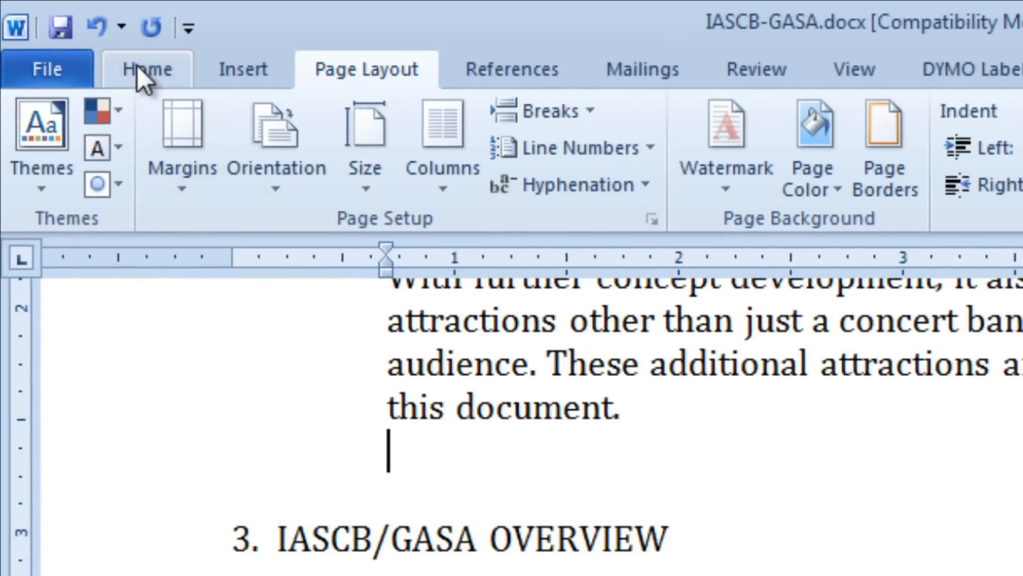
Turn on Show/Hide ¶ from the Home tab to display formatting marks.
left_click(145, 70)
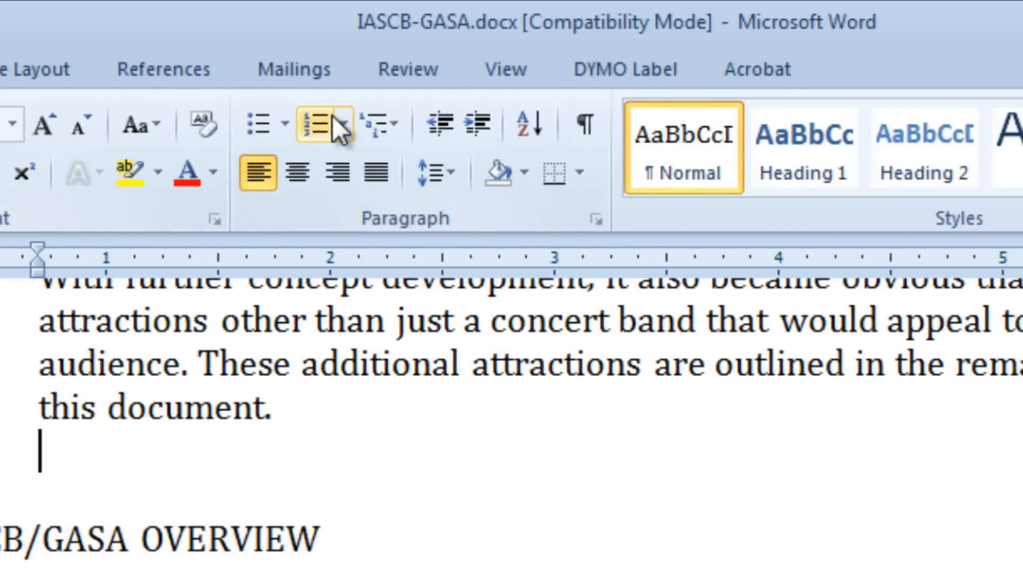
mouse_move(579, 125)
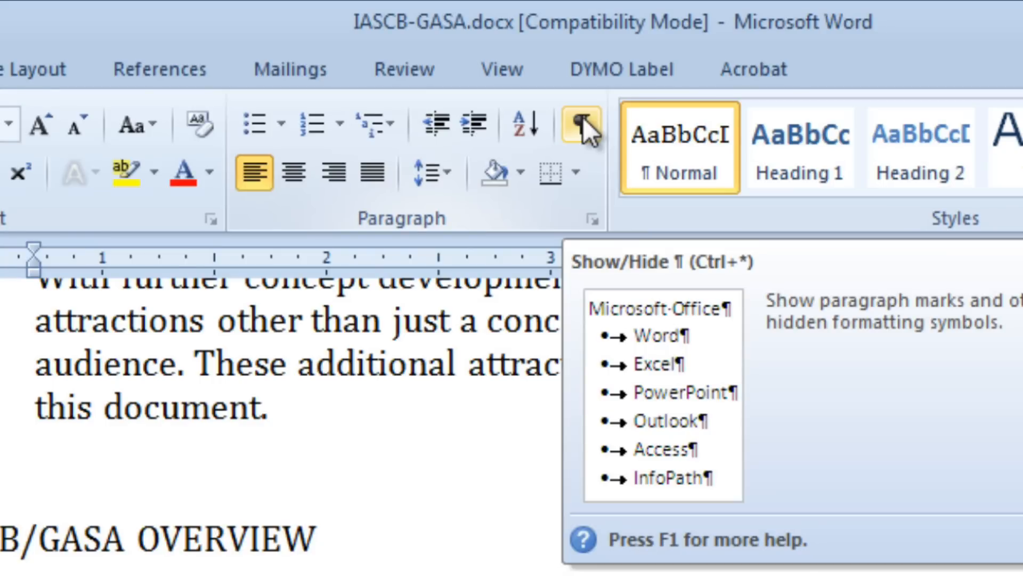
left_click(580, 124)
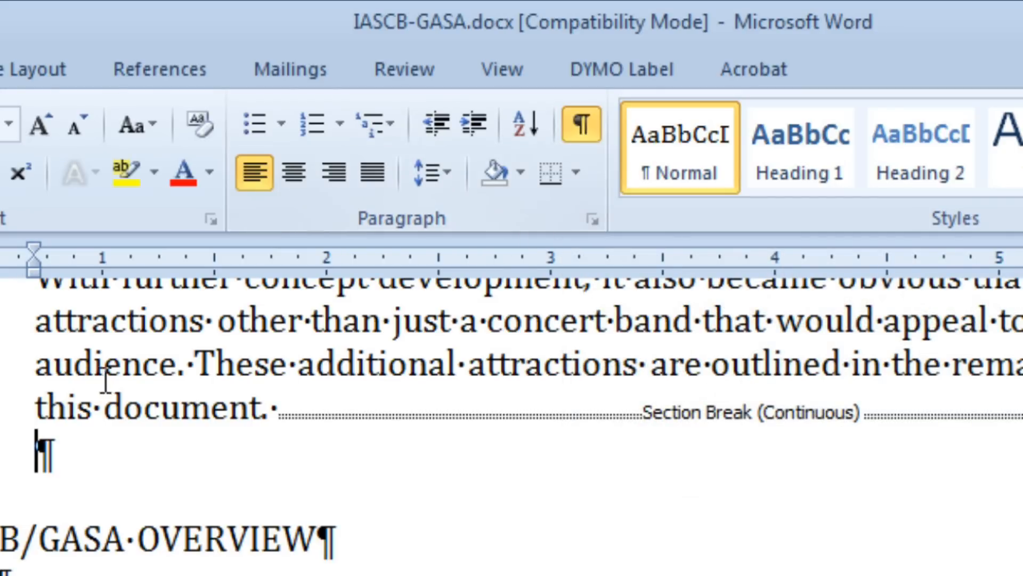
mouse_move(369, 444)
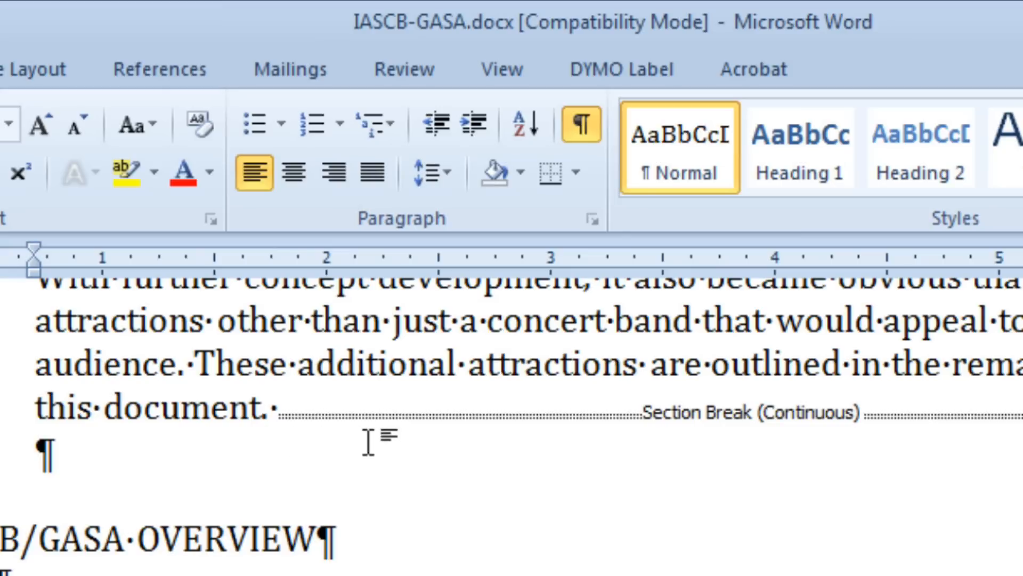
mouse_move(788, 423)
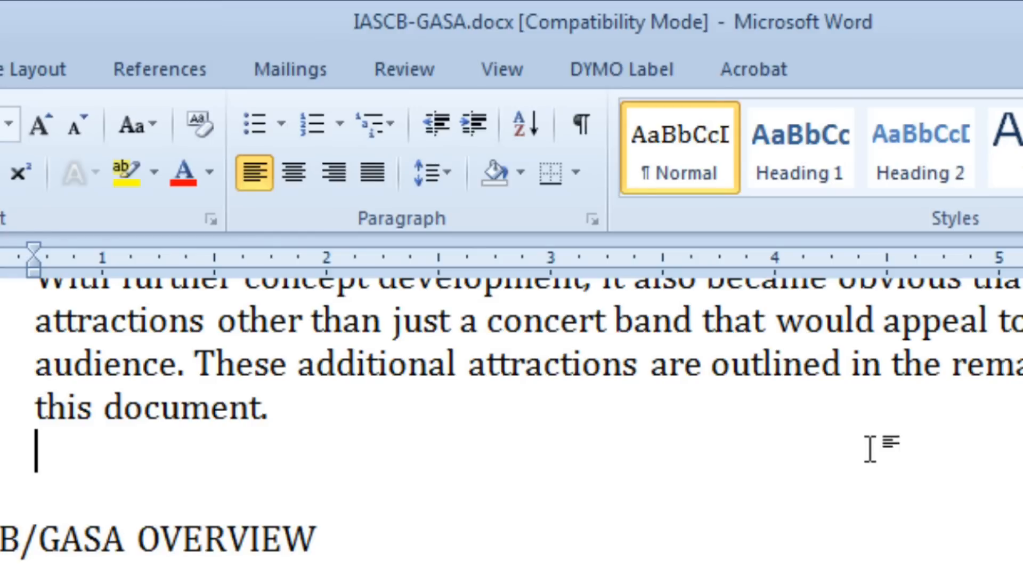
Show formatting marks again and select the Section Break (Continuous) line to remove it.
left_click(579, 125)
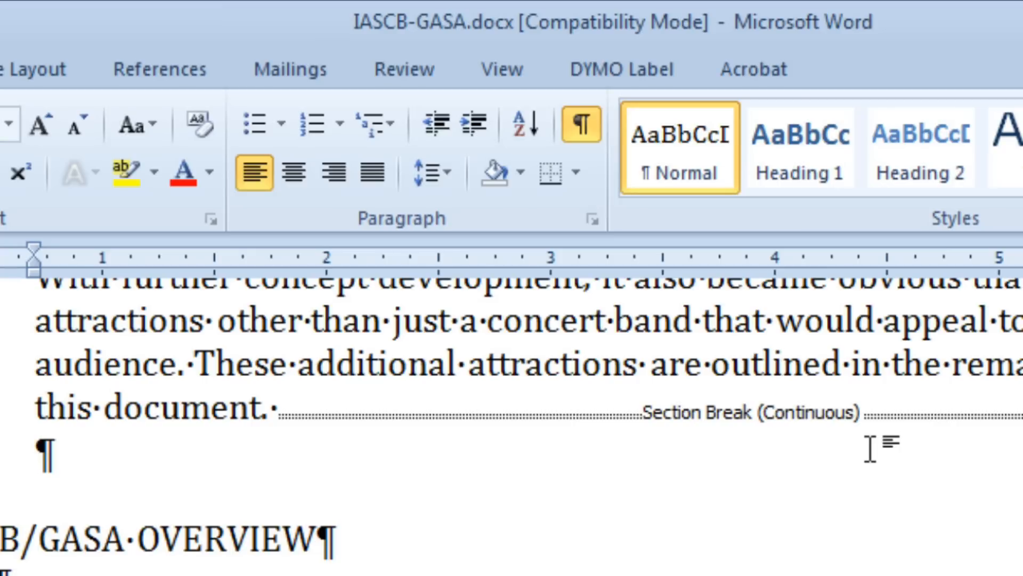
left_click(39, 450)
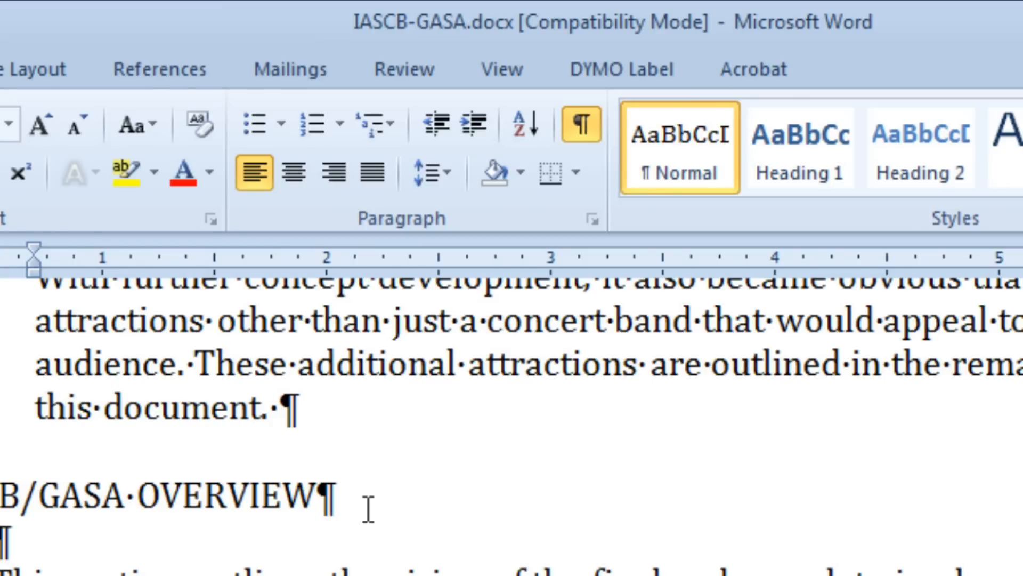
Place the cursor at the paragraph end and switch Show/Hide ¶ off.
left_click(279, 406)
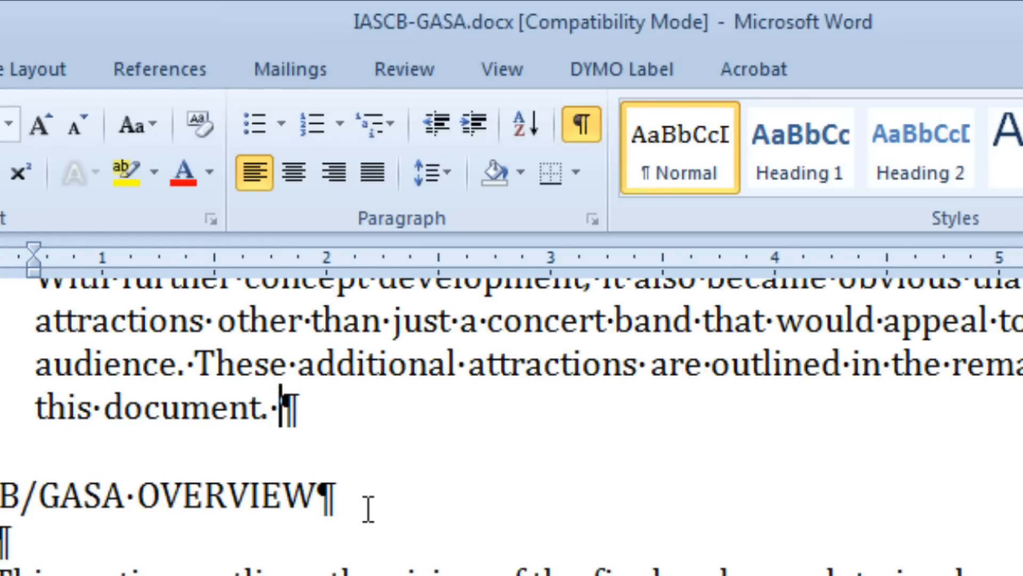
left_click(580, 124)
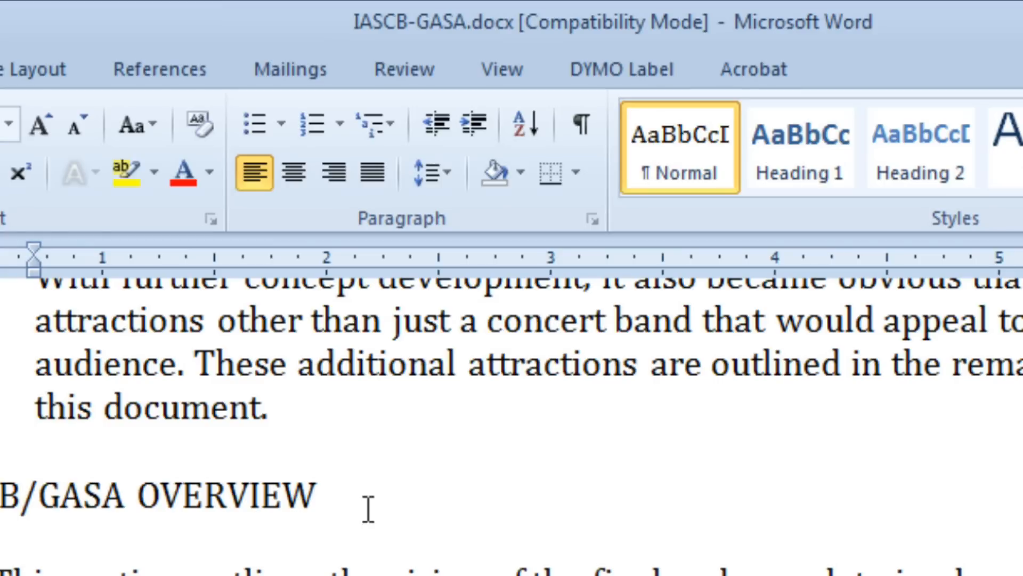